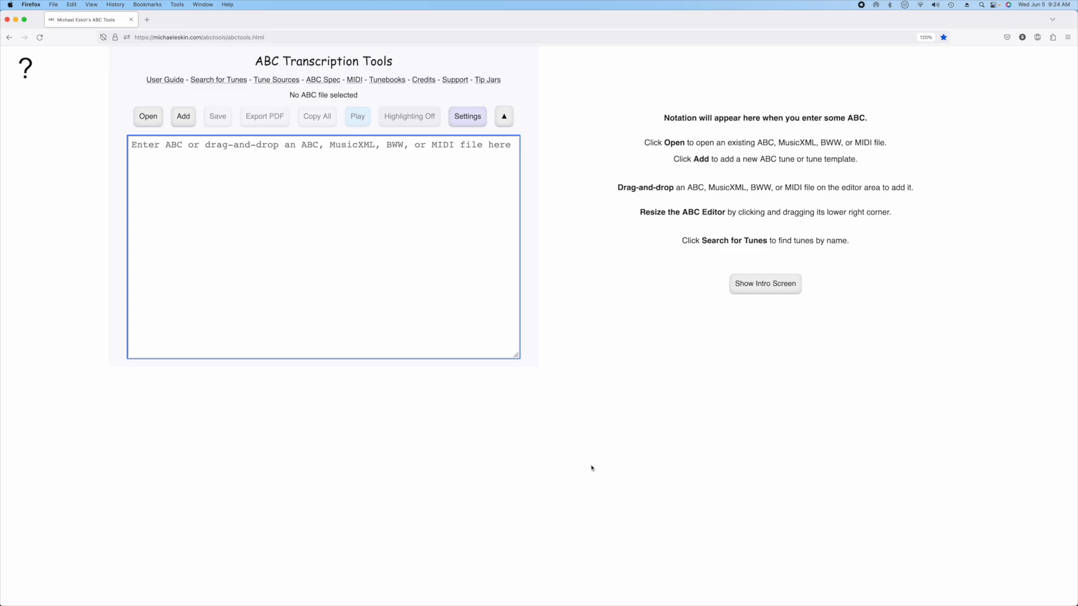
mouse_move(666, 366)
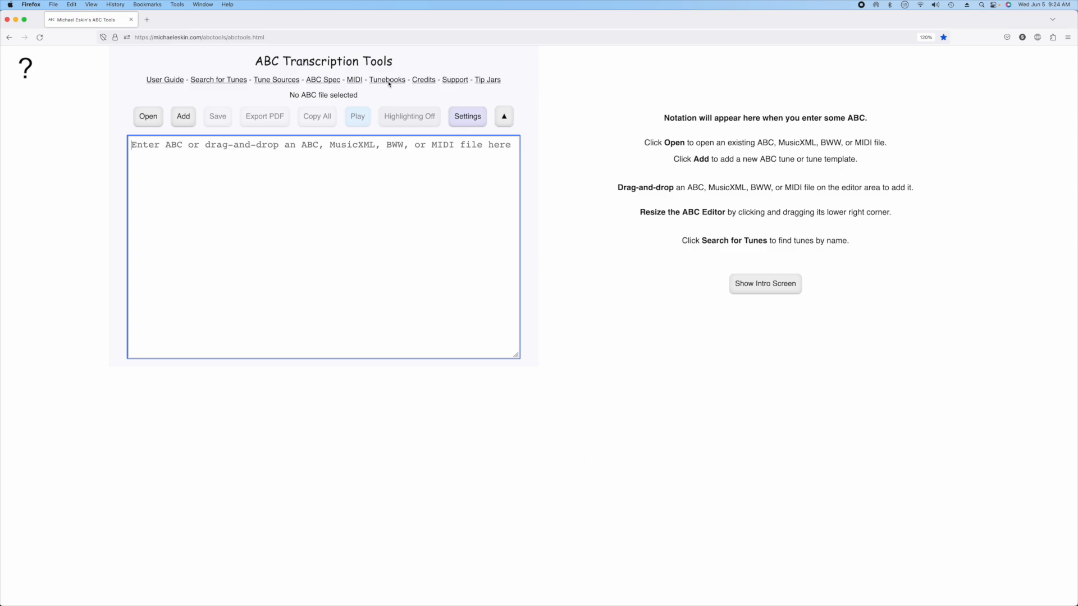
mouse_move(387, 80)
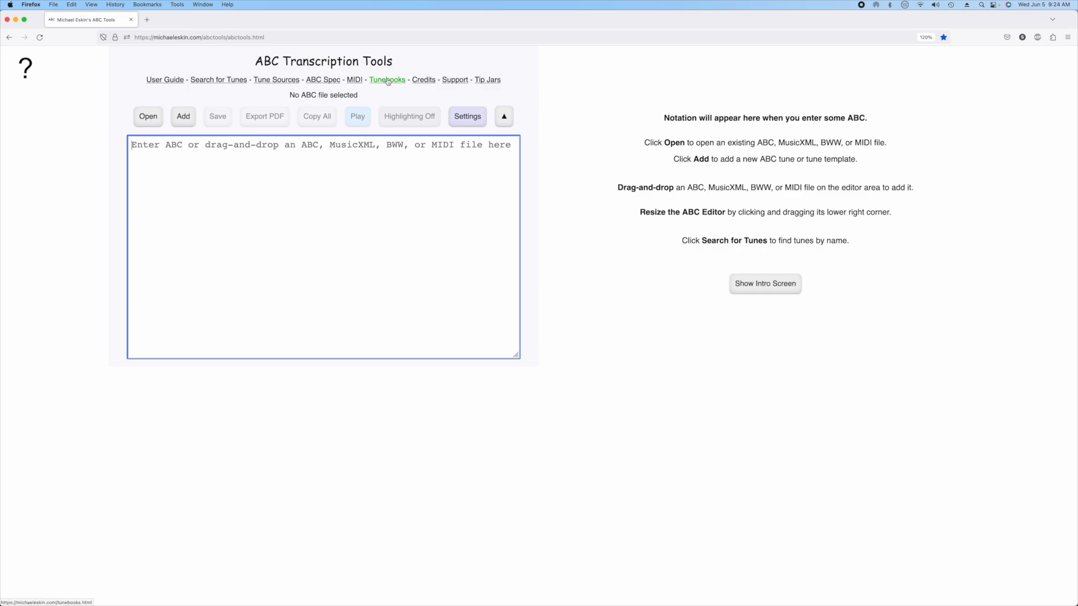
Open the Tunebooks page and the CCE Dublin 2001 Tunebook's Great Highland Bagpipe A=440Hz download.
left_click(386, 79)
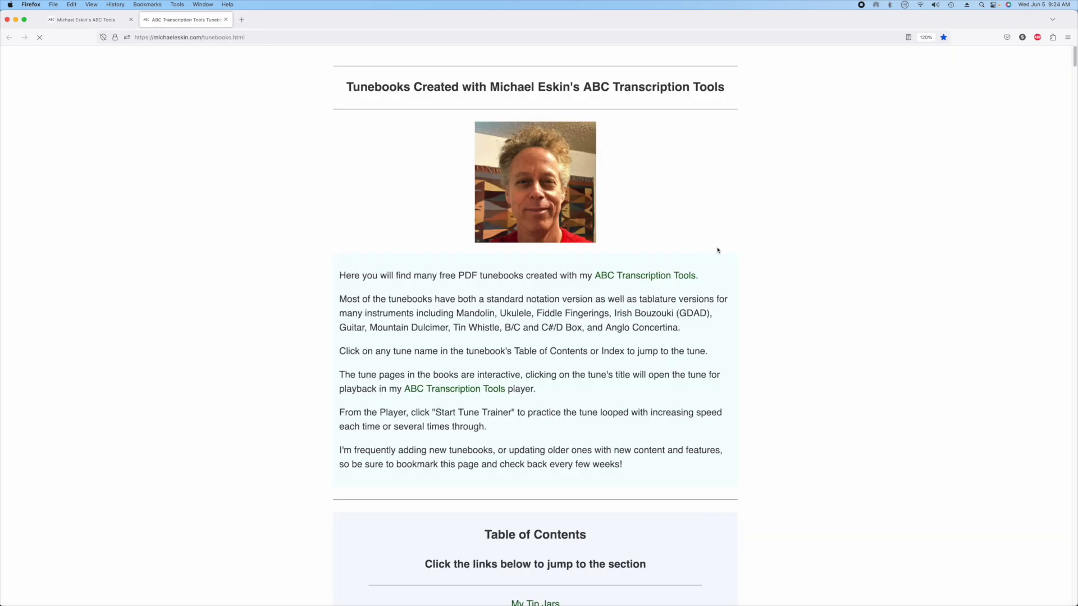
scroll("down", 3)
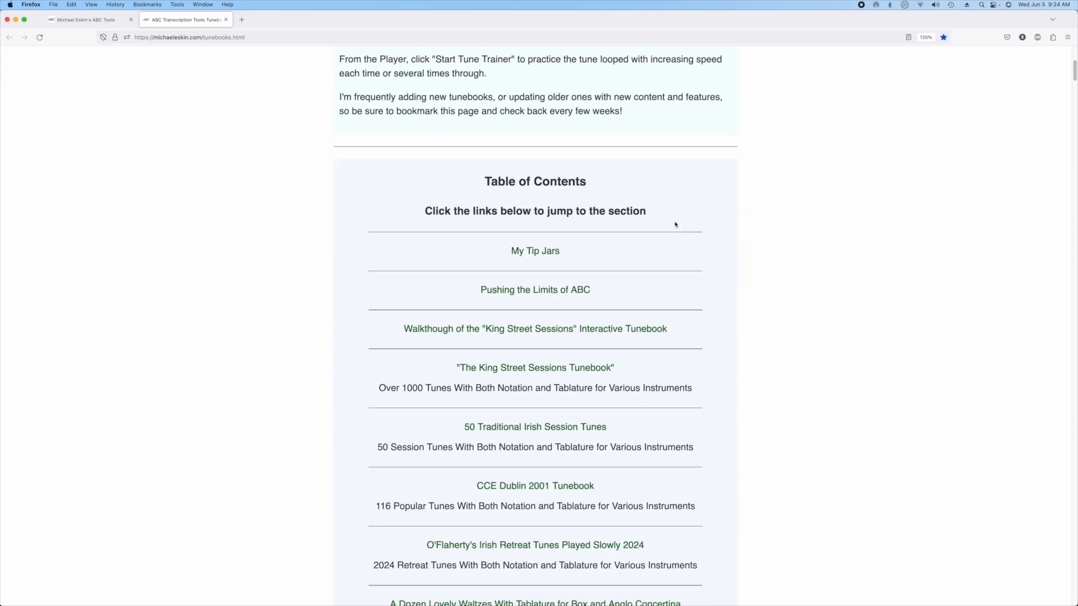
scroll("down", 3)
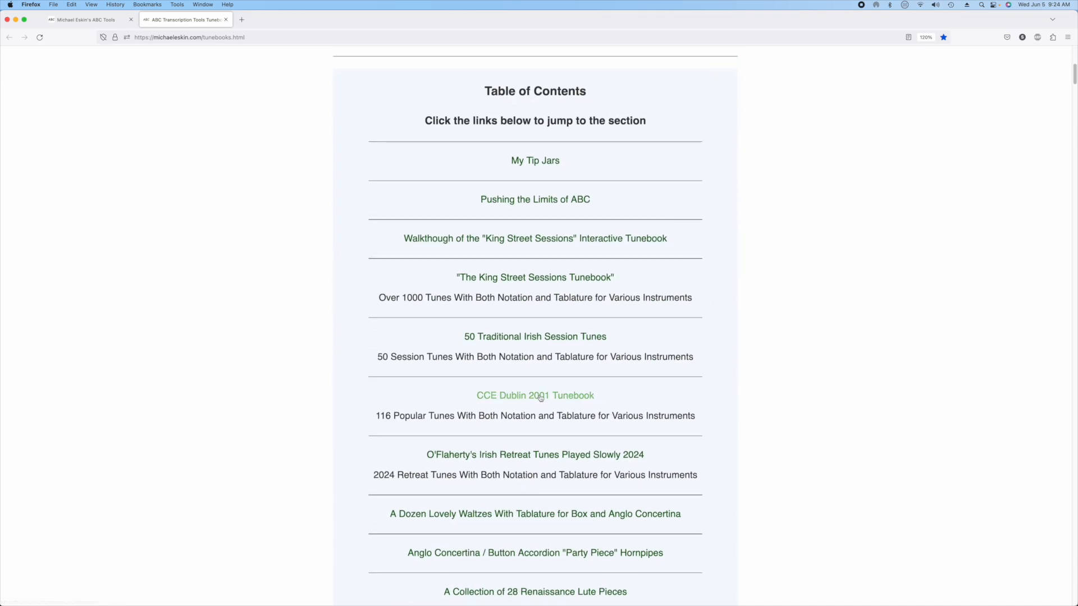
left_click(535, 395)
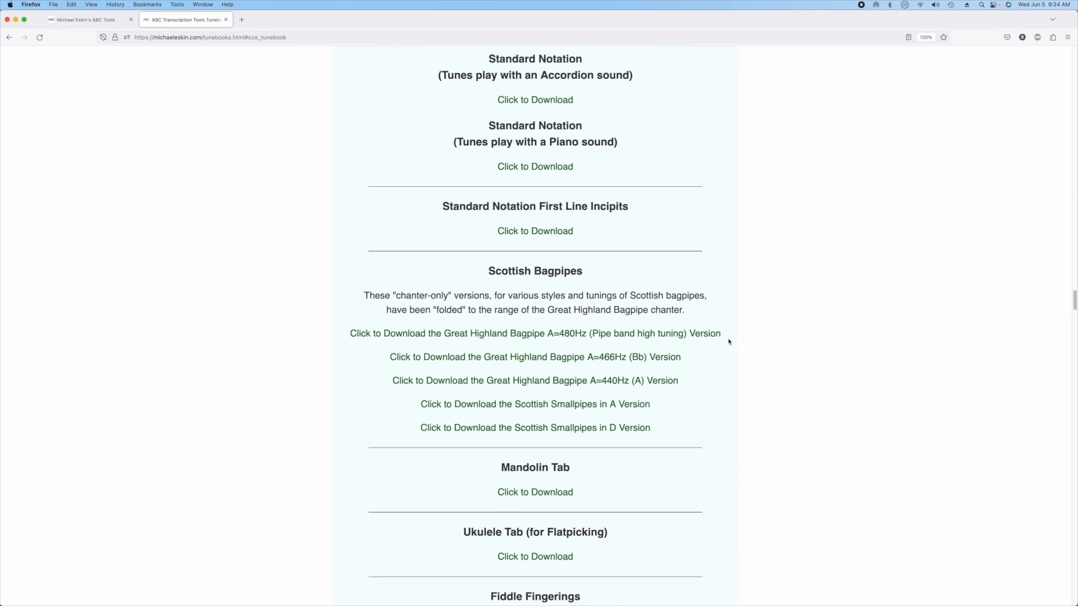
mouse_move(836, 381)
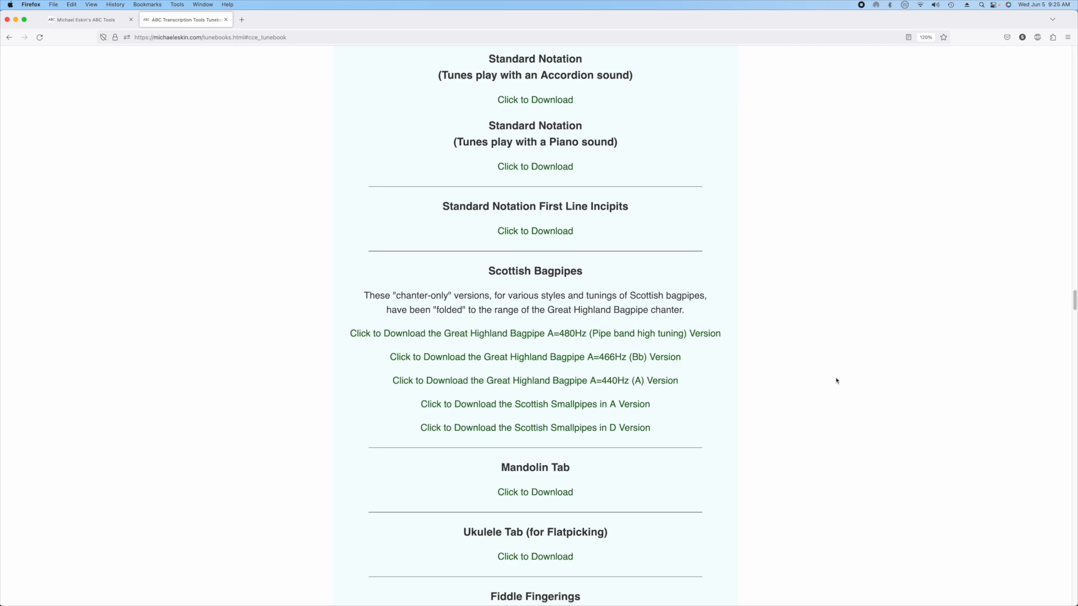
mouse_move(539, 377)
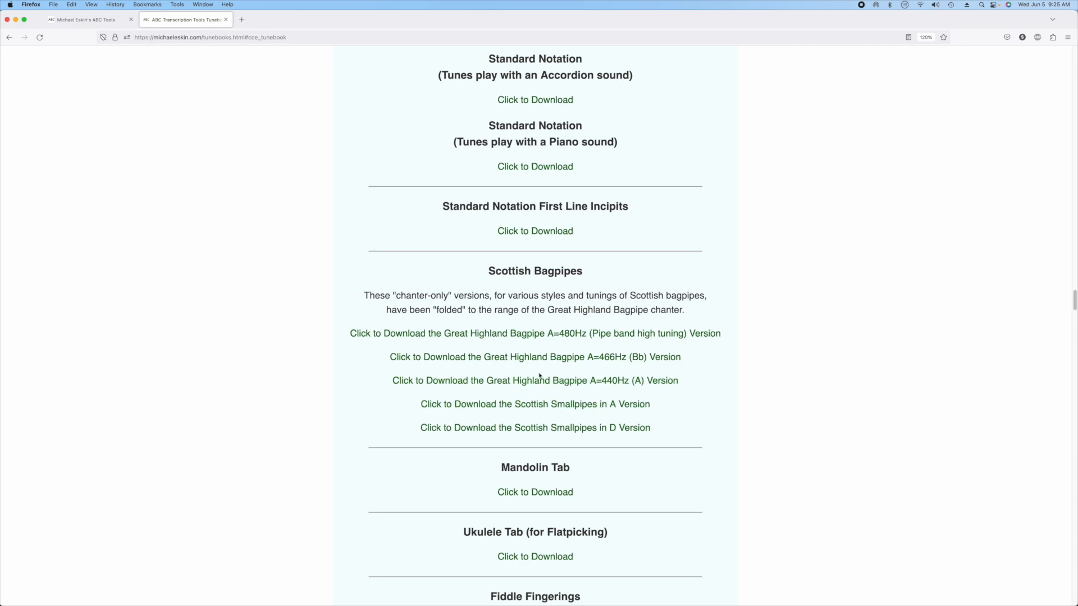
left_click(534, 380)
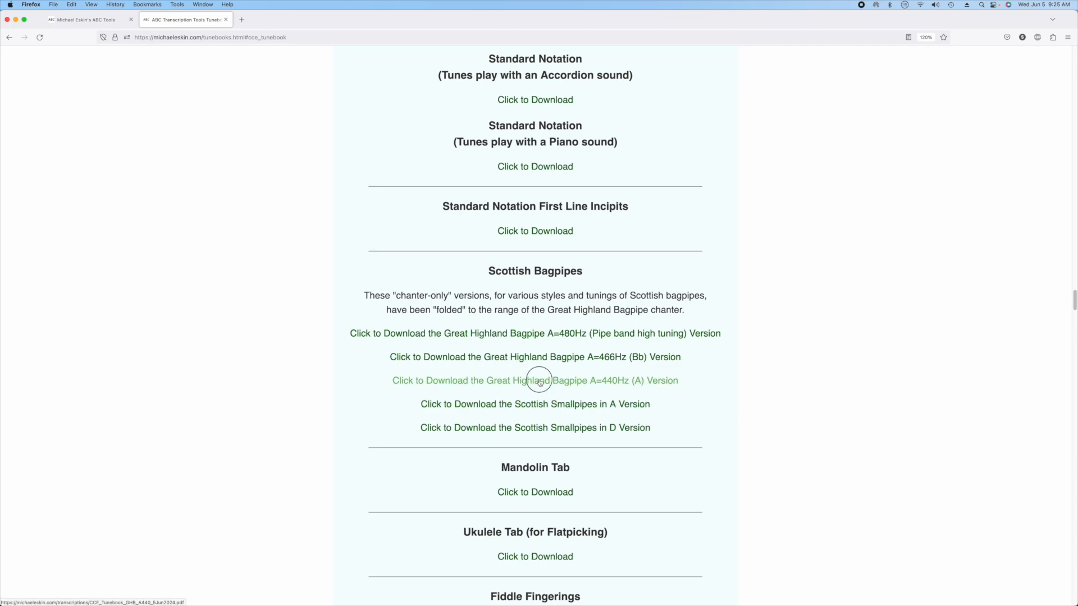
Save the Great Highland Bagpipe A=440Hz tunebook PDF from Firefox into Downloads.
left_click(535, 380)
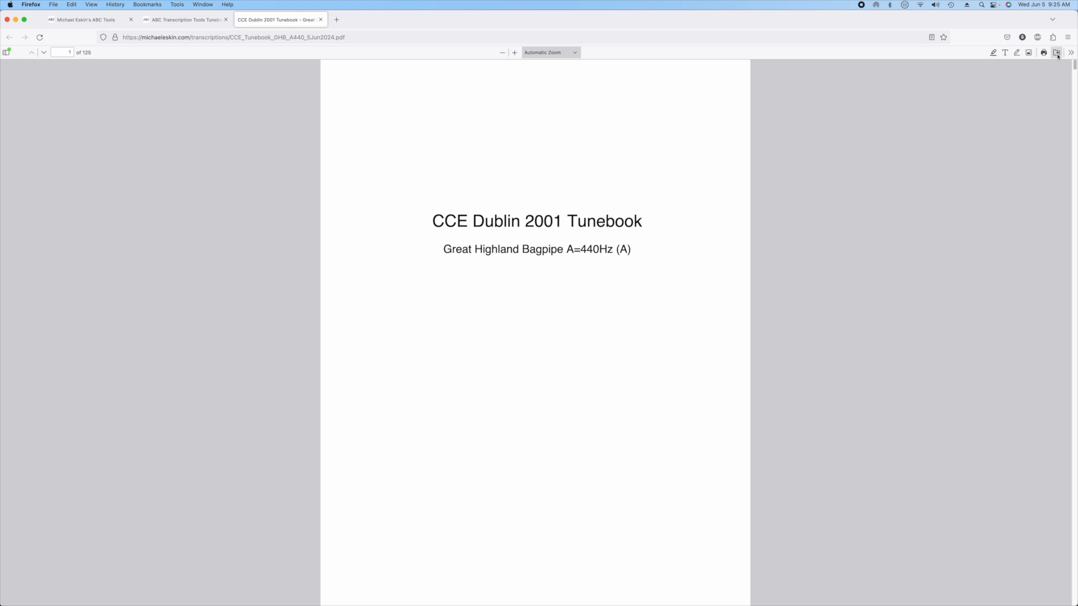
left_click(1057, 53)
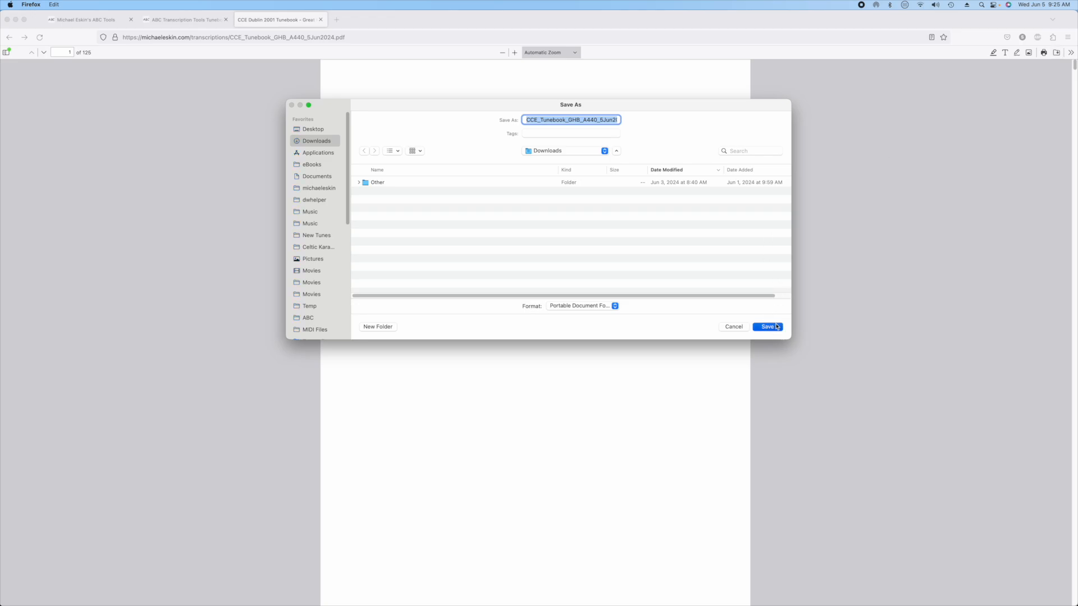
left_click(768, 326)
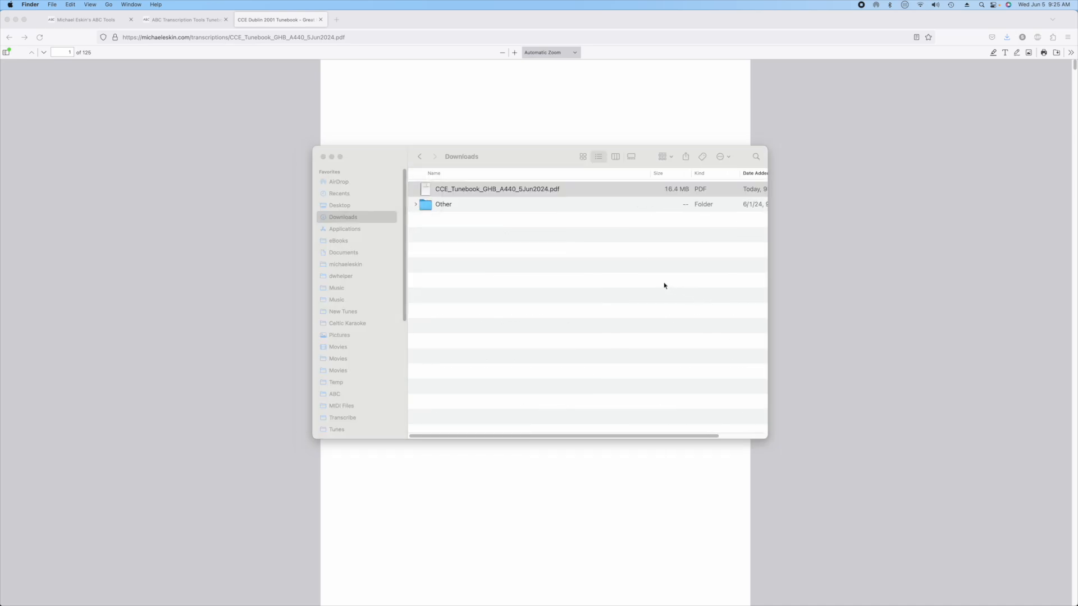
Open the downloaded tunebook in Acrobat and scroll through the contents into the index.
double_click(496, 189)
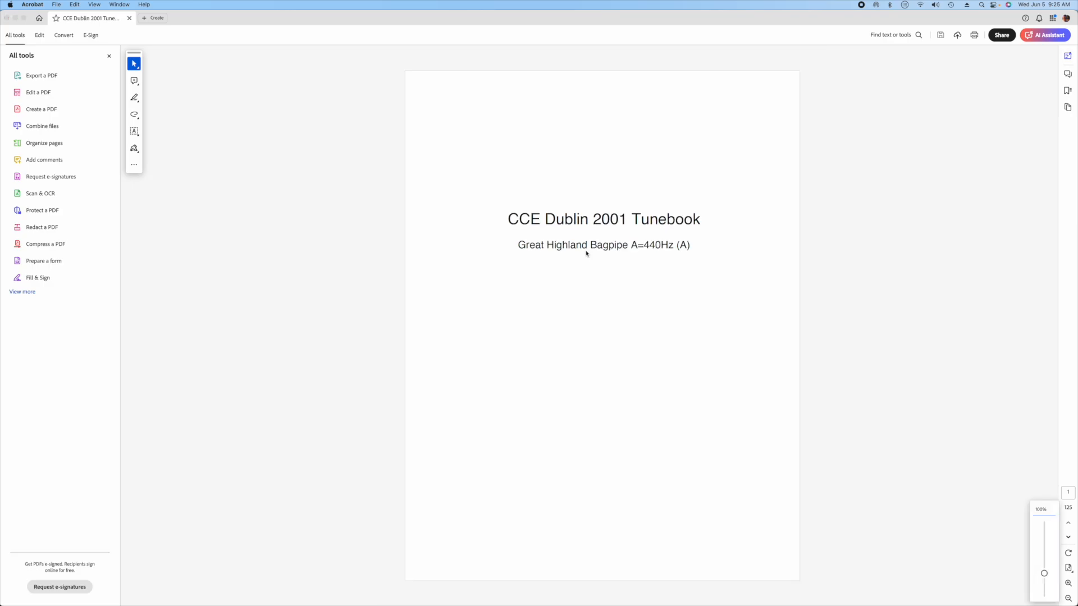
mouse_move(632, 317)
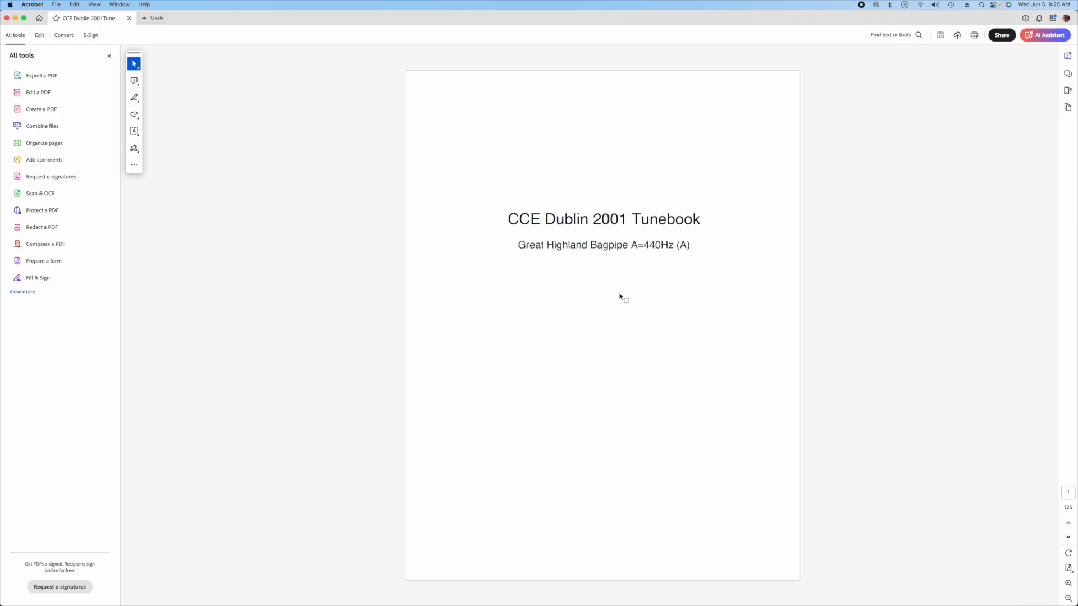
scroll("down", 3)
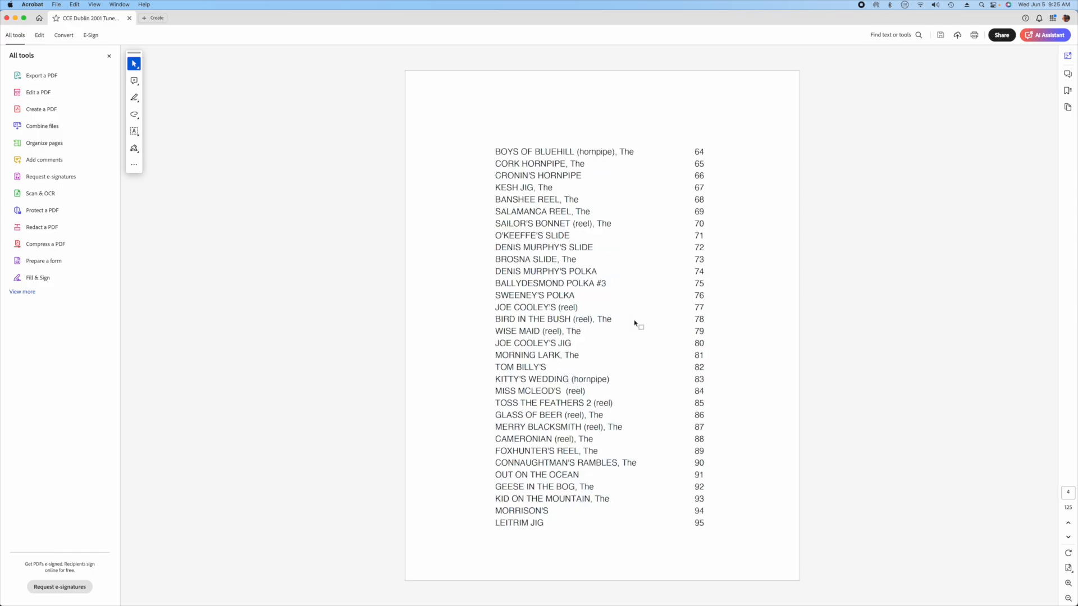
scroll("down", 3)
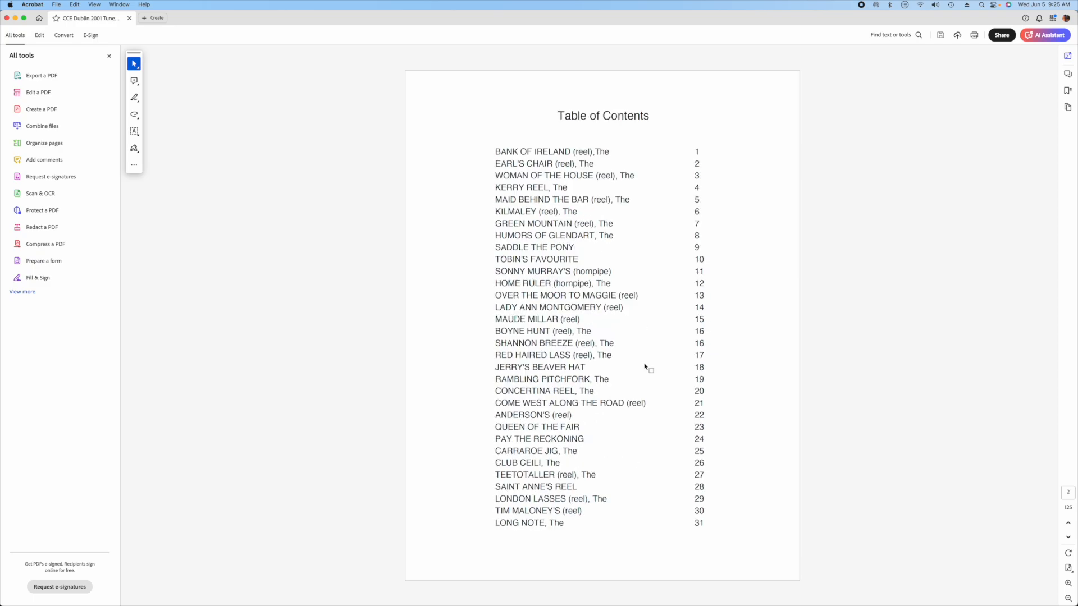
mouse_move(650, 369)
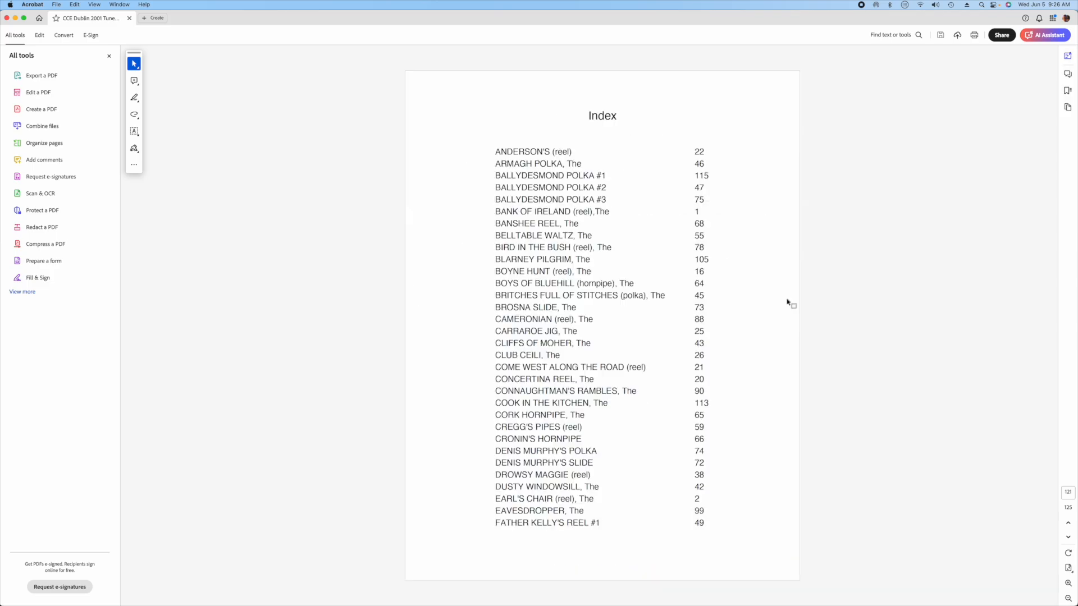
scroll("down", 3)
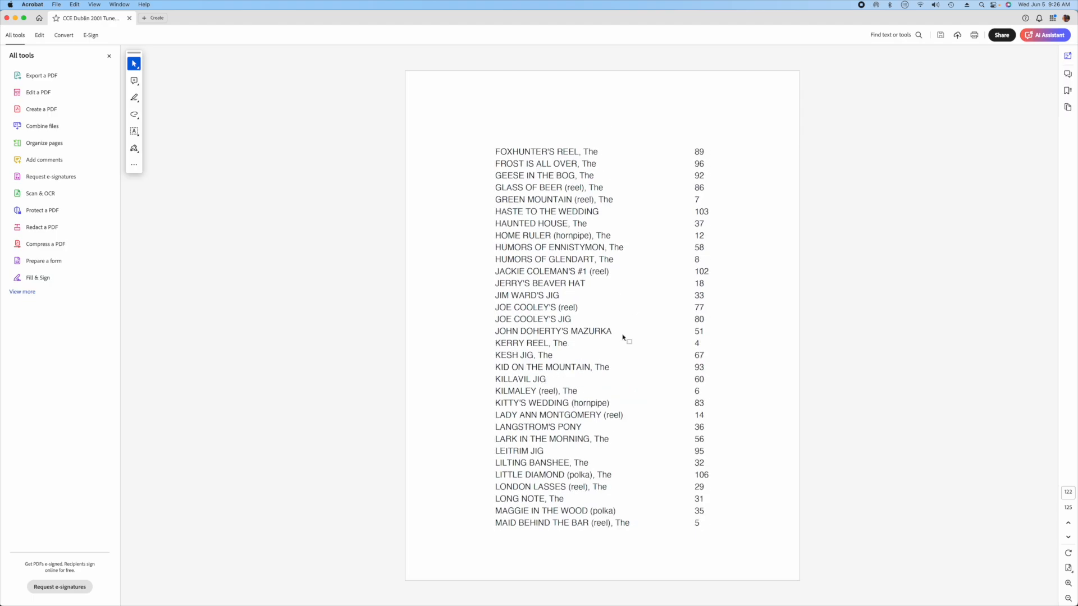
mouse_move(585, 266)
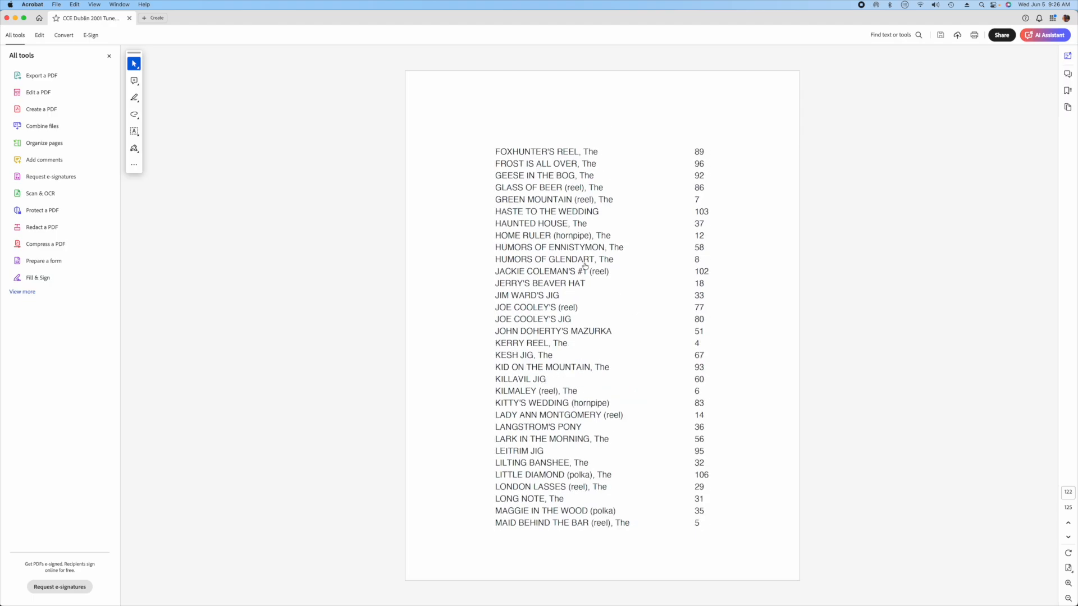
mouse_move(635, 462)
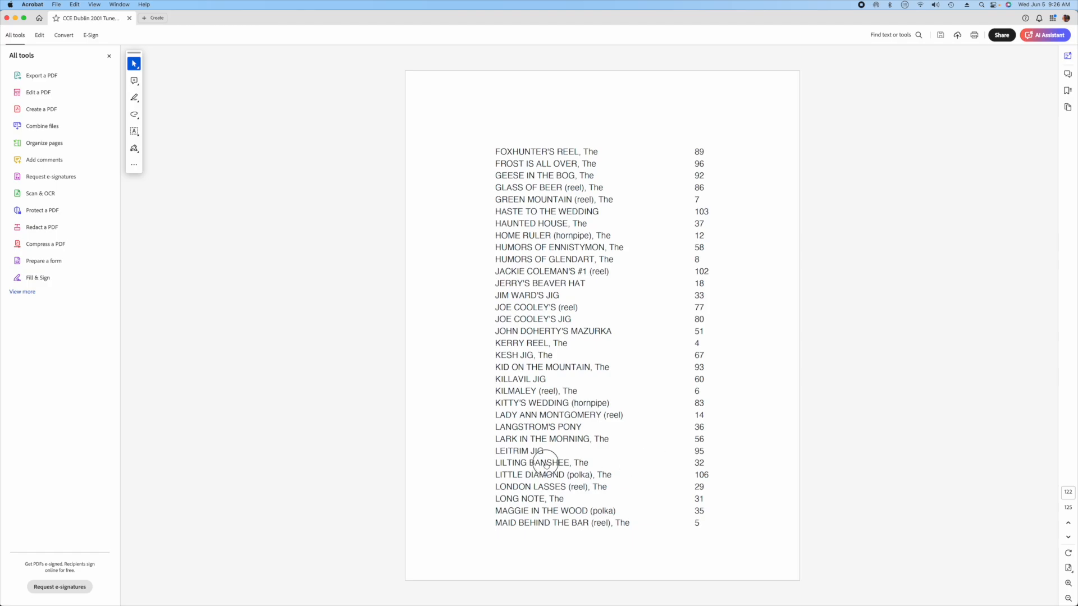
Follow the LILTING BANSHEE index link to its sheet music on page 32.
left_click(541, 461)
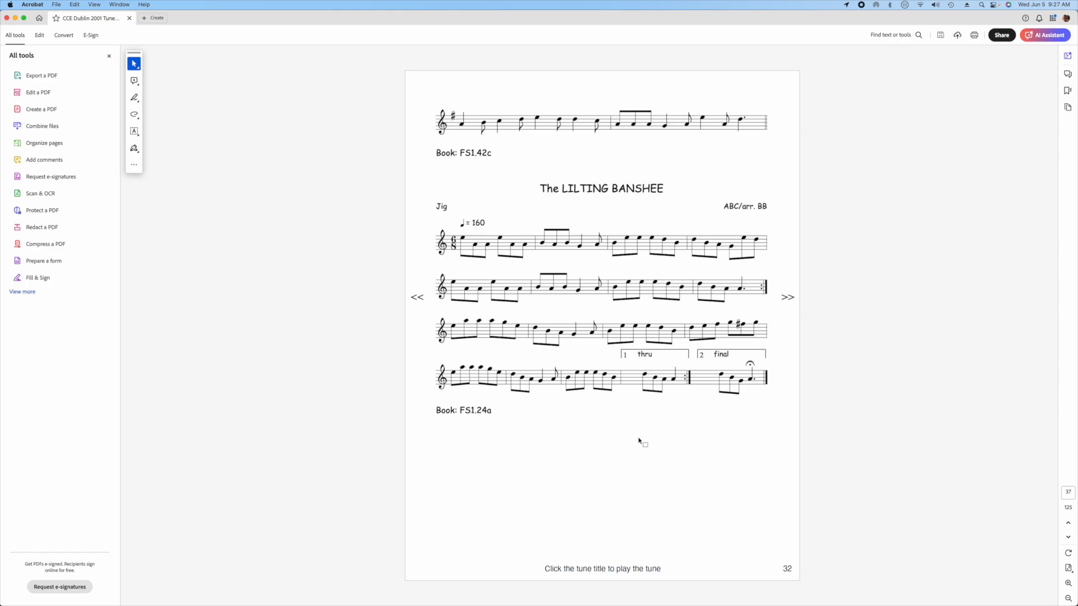
Open The Lilting Banshee in the online player and play it briefly.
left_click(601, 188)
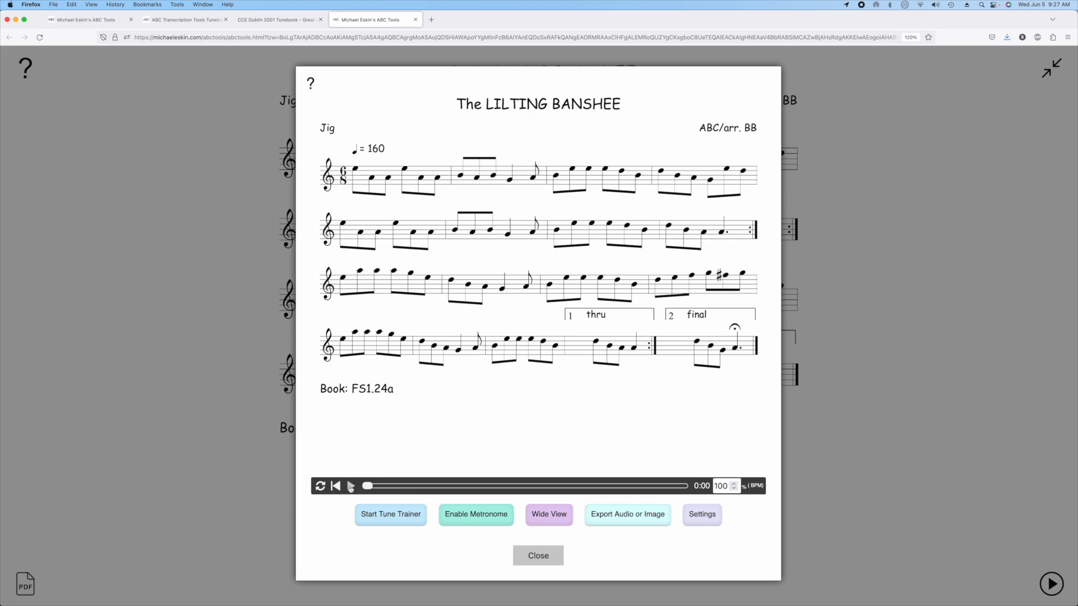
left_click(349, 486)
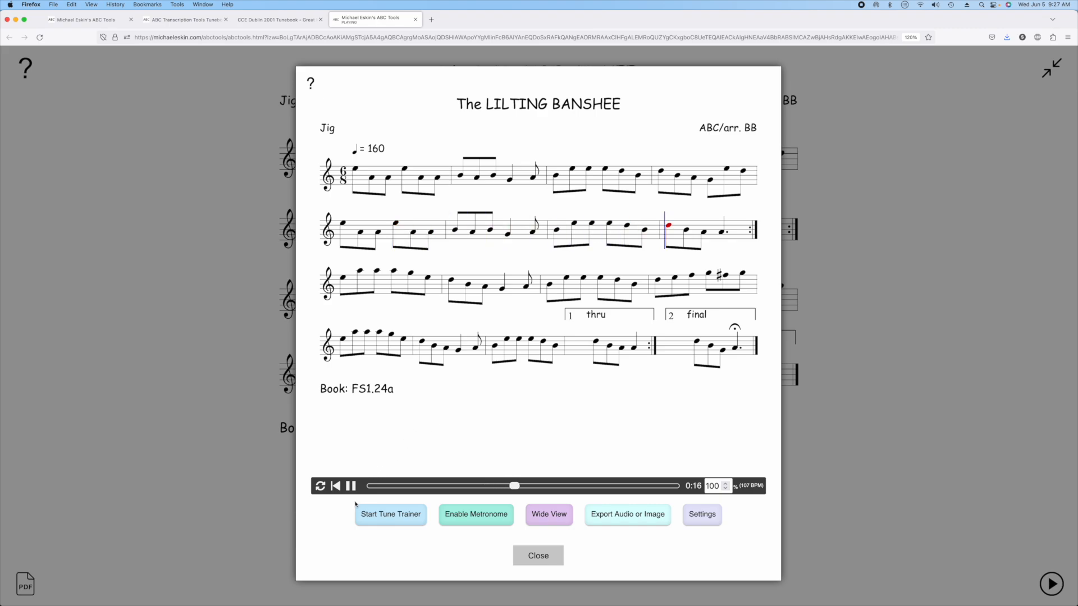
left_click(349, 485)
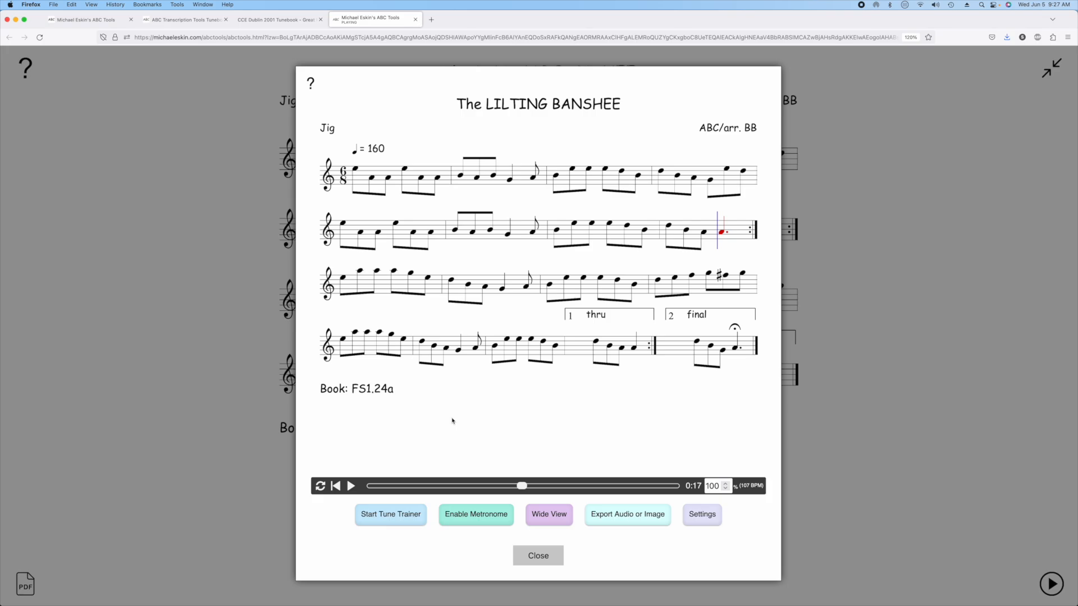
Set the Tune Trainer ending tempo to 100% and enable the countdown.
left_click(537, 556)
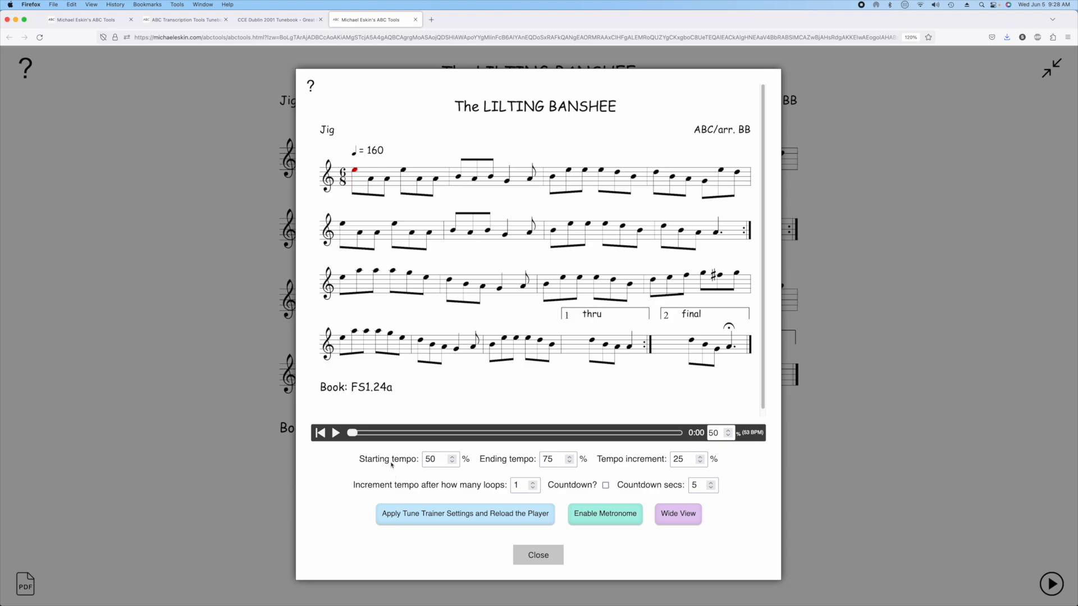
mouse_move(536, 371)
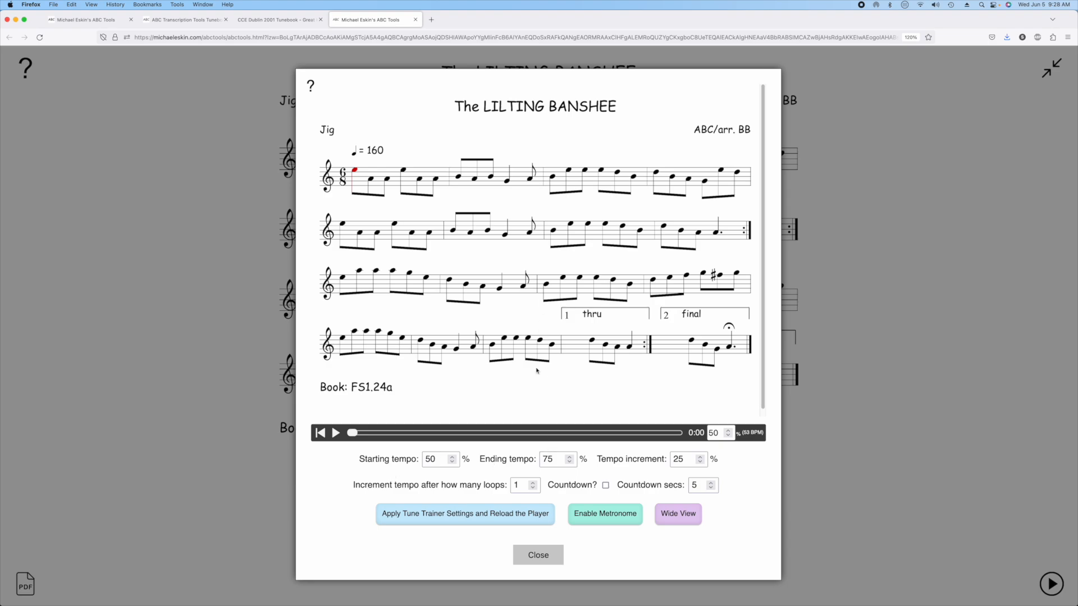
left_click(552, 458)
type("100")
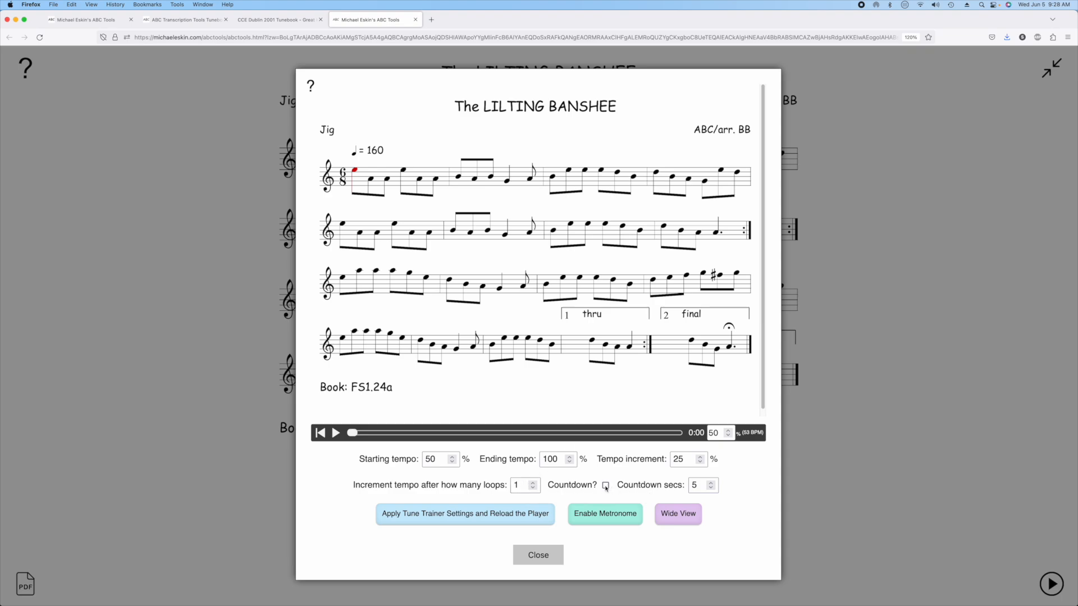
left_click(605, 485)
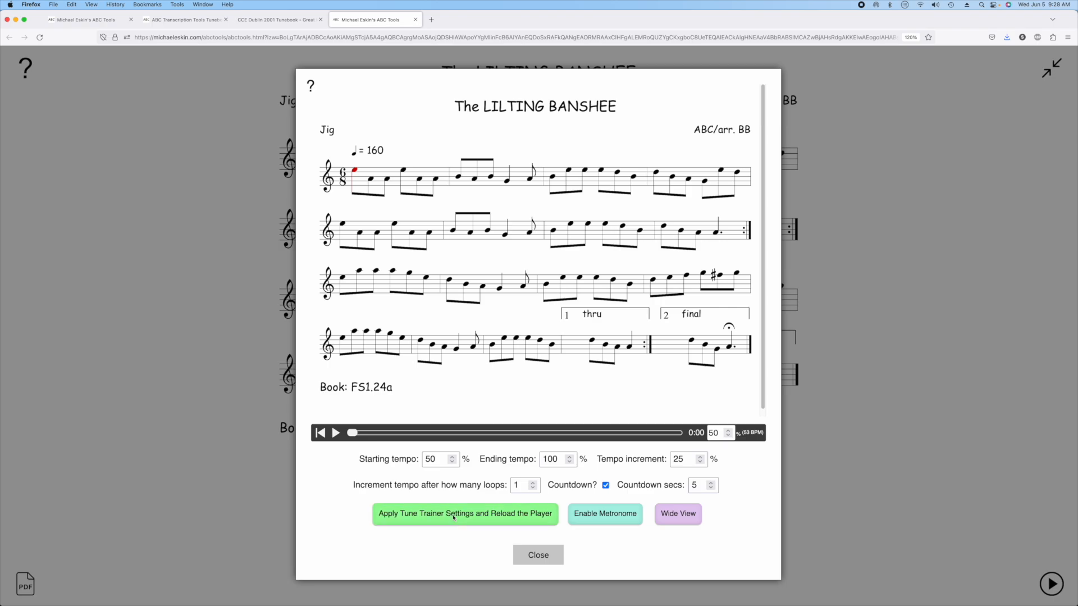
Apply the trainer settings, reload the player, and start practising after the countdown.
left_click(464, 513)
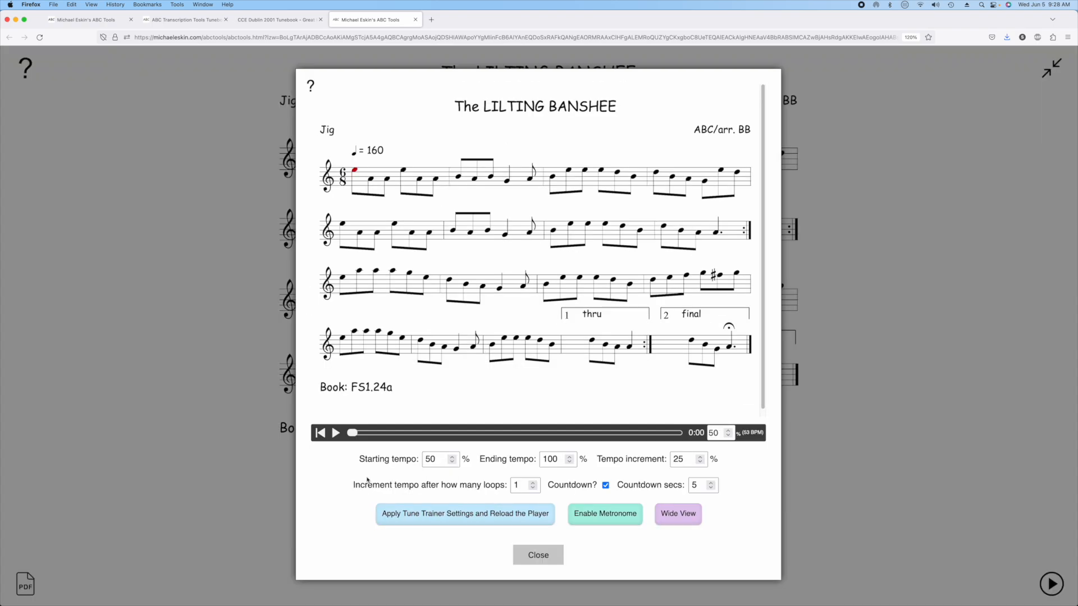
mouse_move(345, 451)
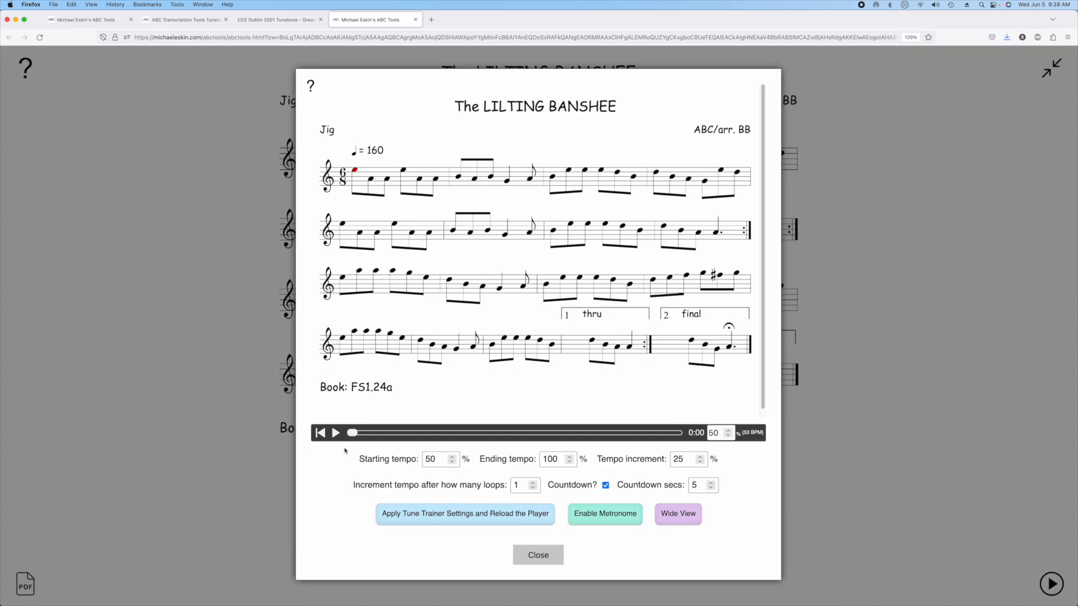
left_click(335, 432)
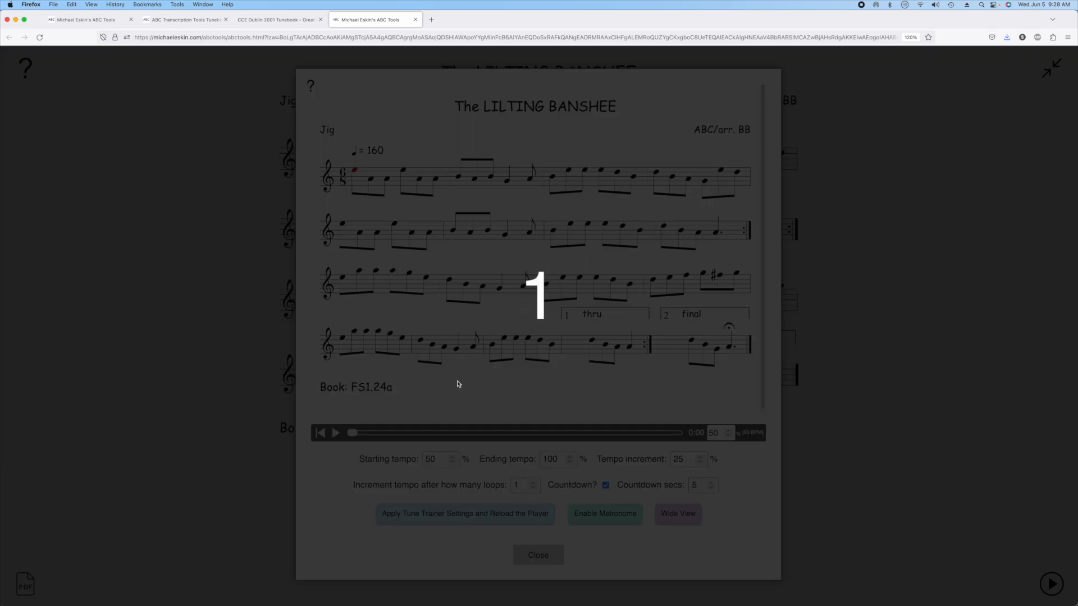
left_click(336, 432)
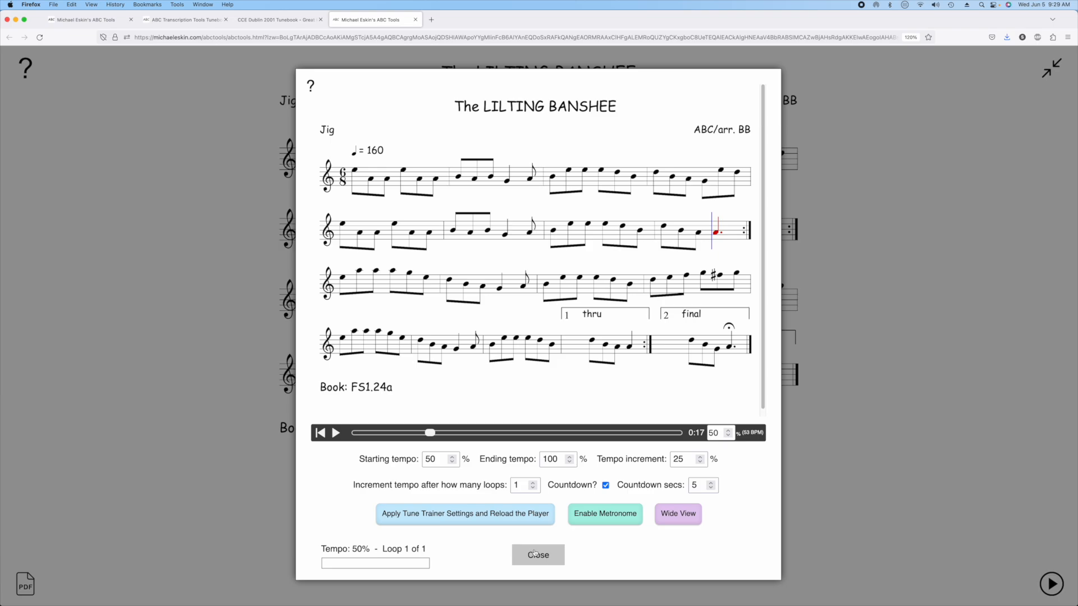
Close the Lilting Banshee trainer and open Langstrom's Pony from the Acrobat tunebook.
left_click(538, 554)
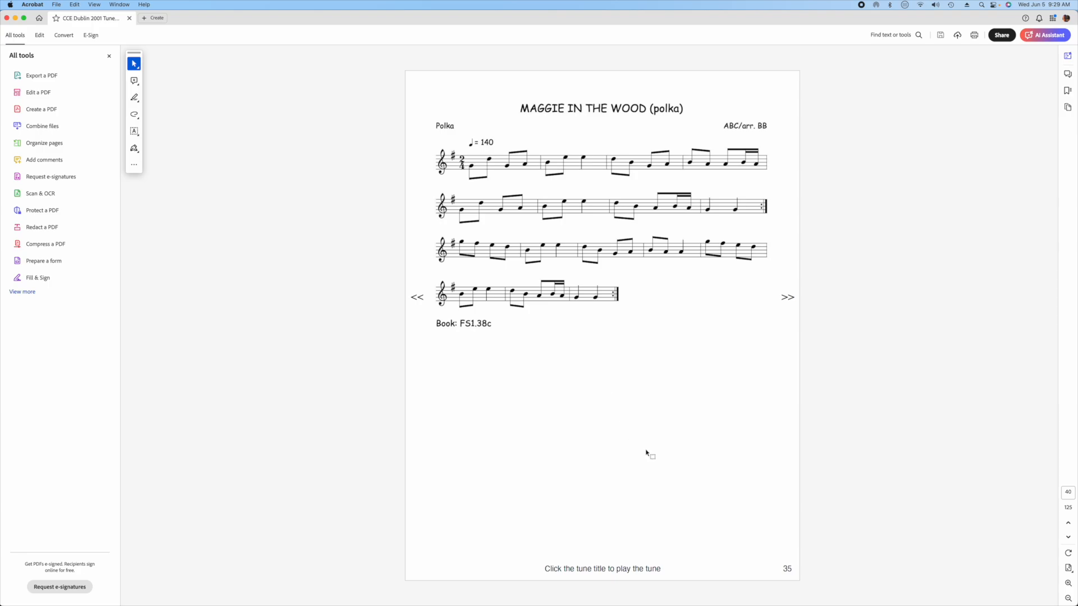
left_click(786, 297)
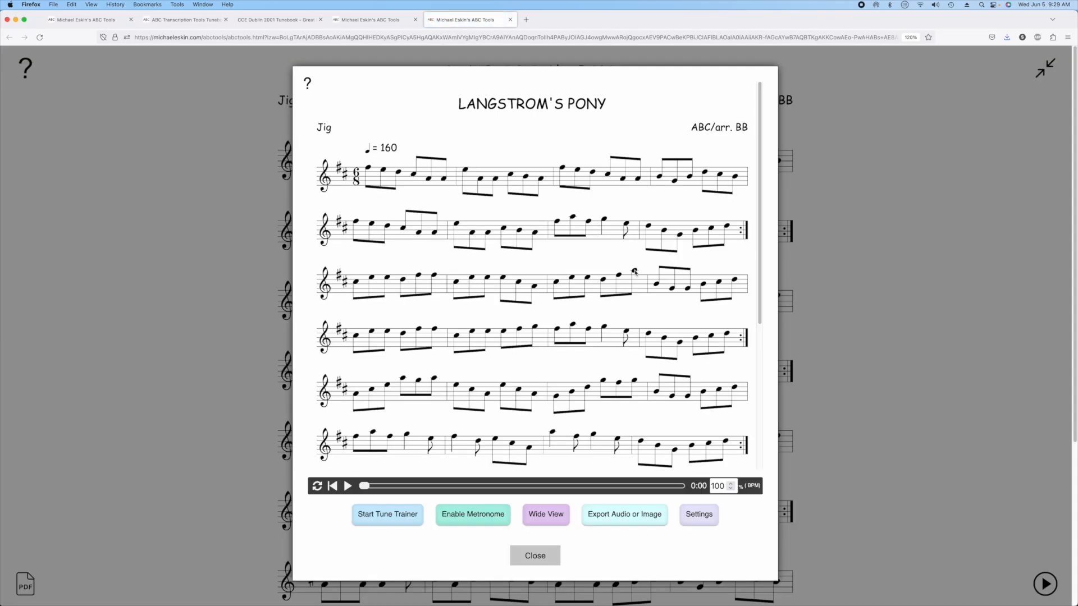
Play Langstrom's Pony in the player at 100% tempo.
left_click(348, 486)
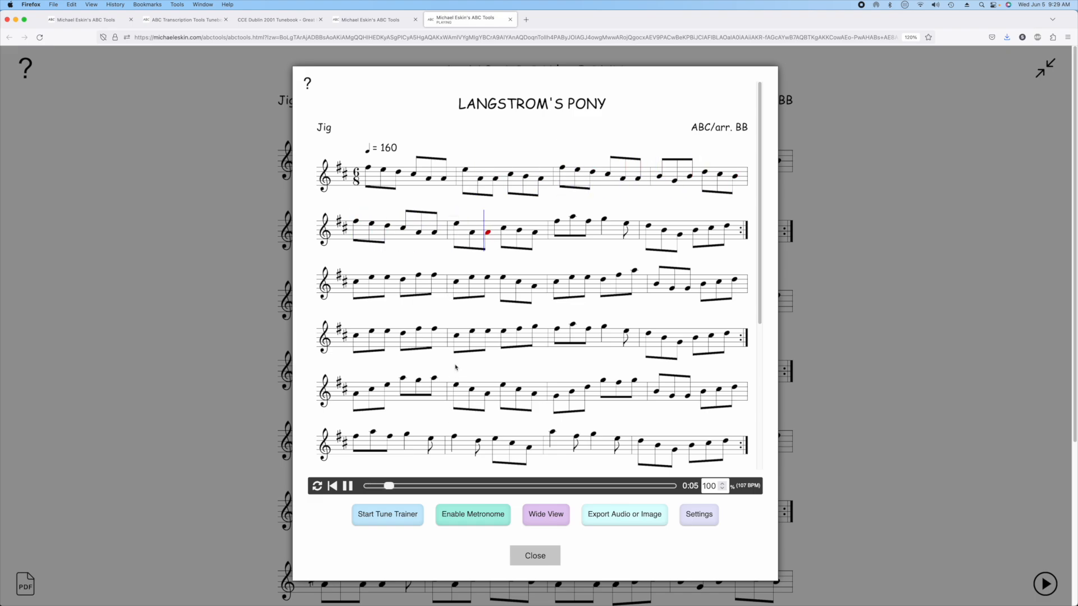
mouse_move(500, 382)
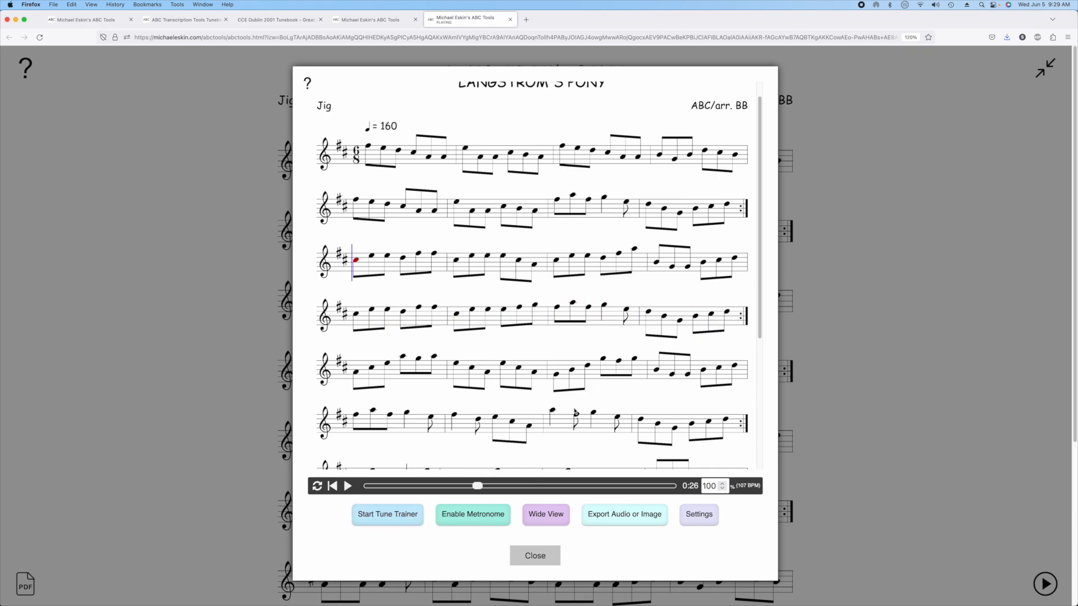
mouse_move(634, 557)
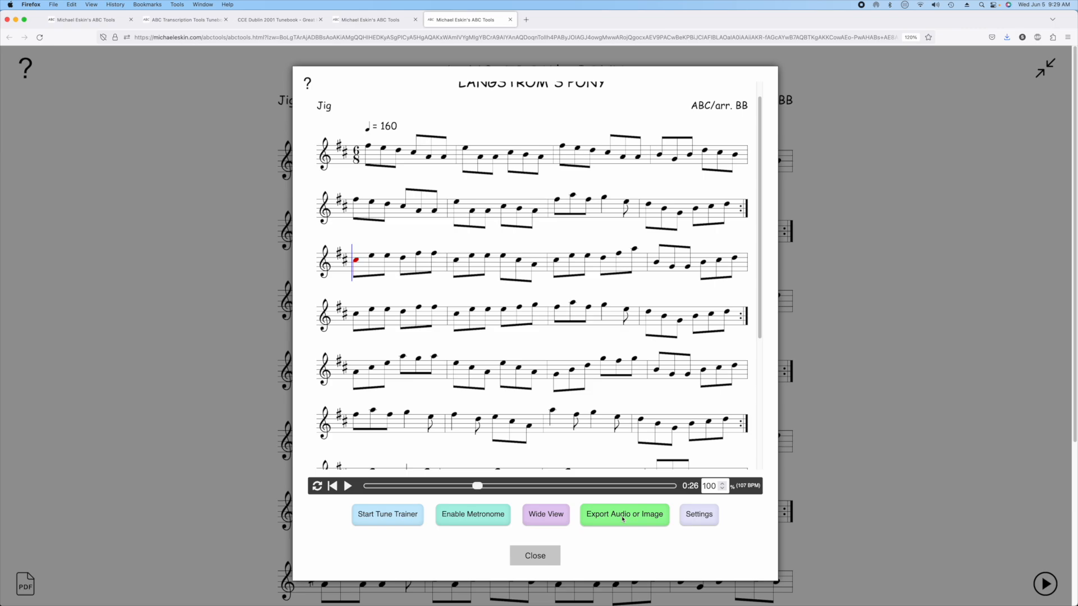
Export Langstrom's Pony as an MP3 via Export Audio or Image.
left_click(624, 515)
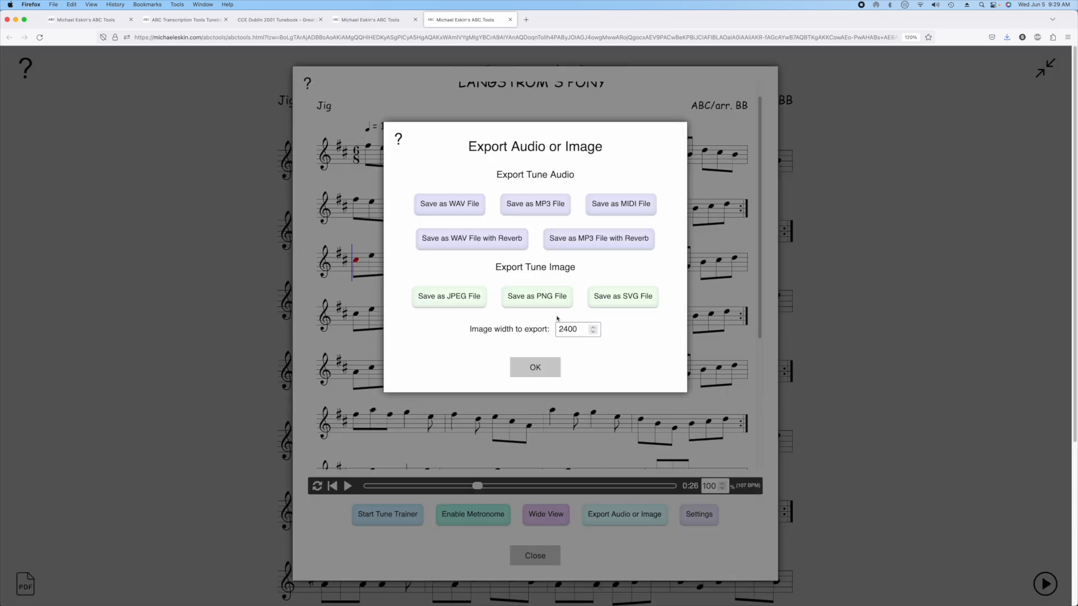
mouse_move(619, 204)
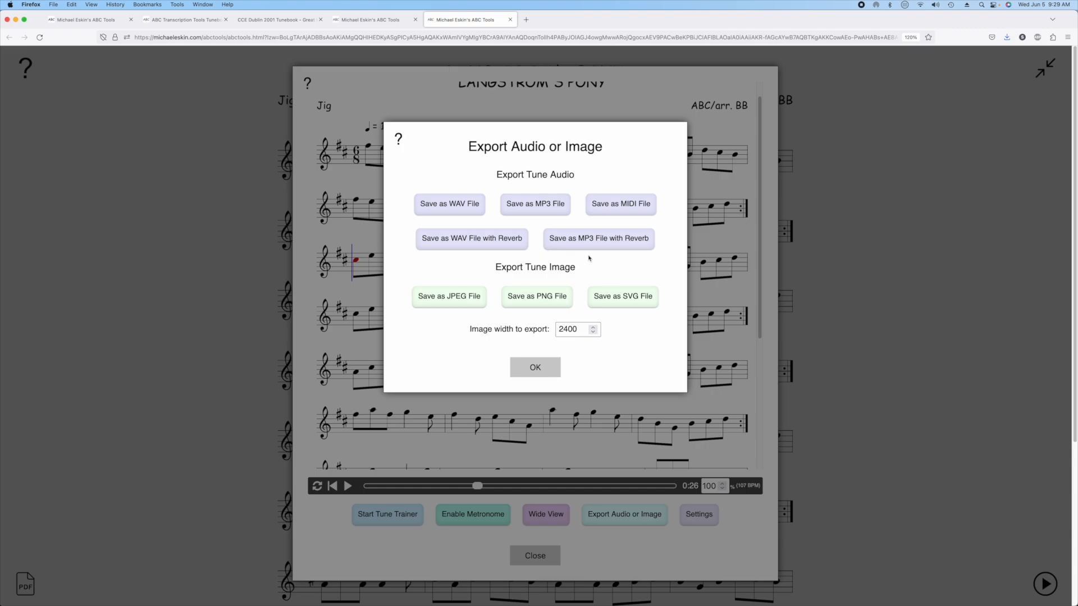
left_click(598, 239)
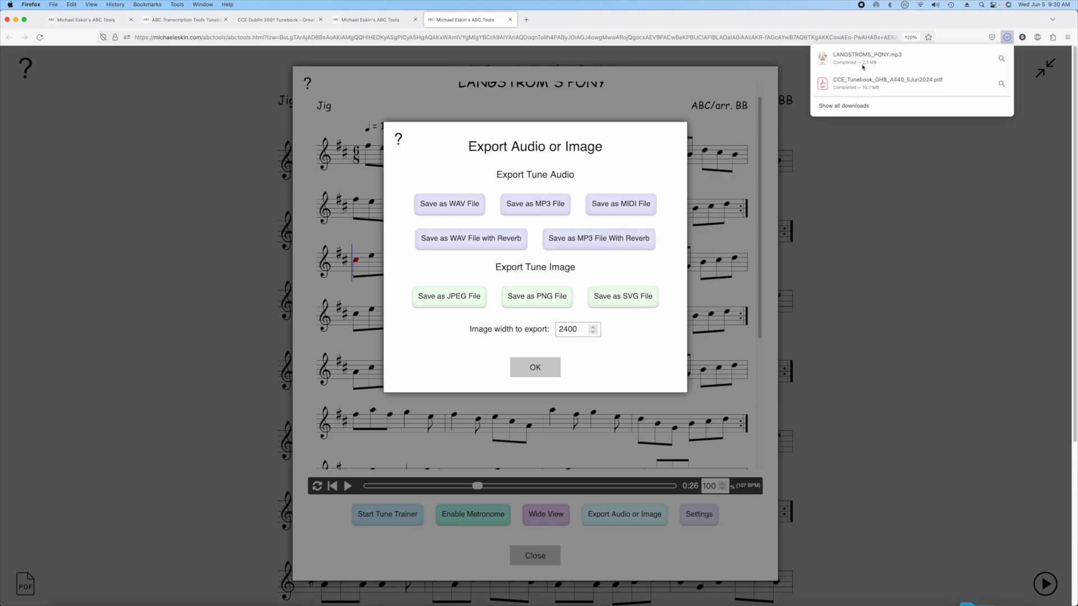
mouse_move(866, 59)
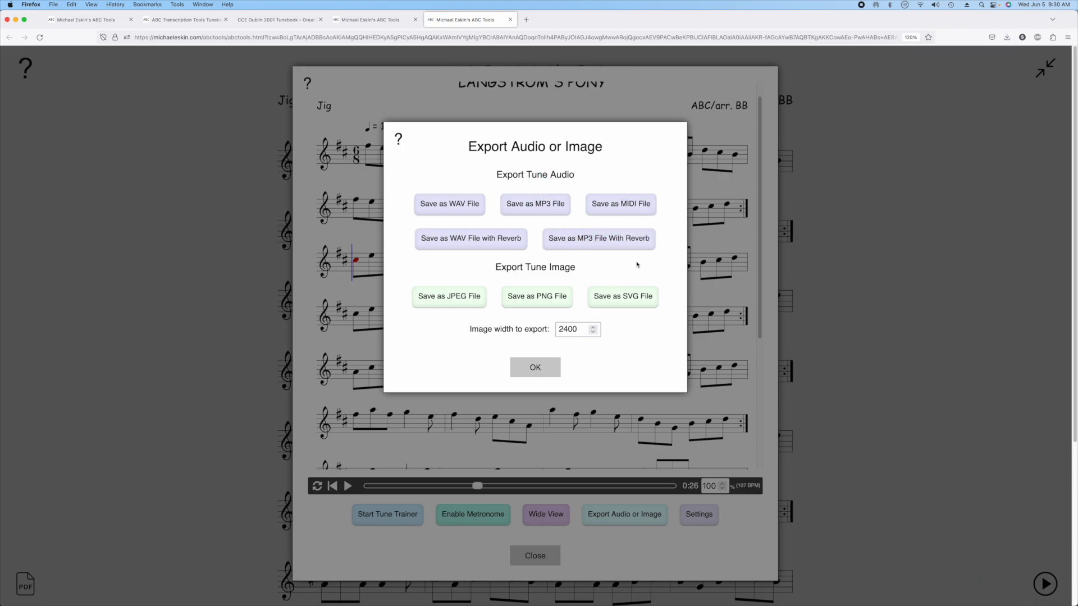
mouse_move(734, 156)
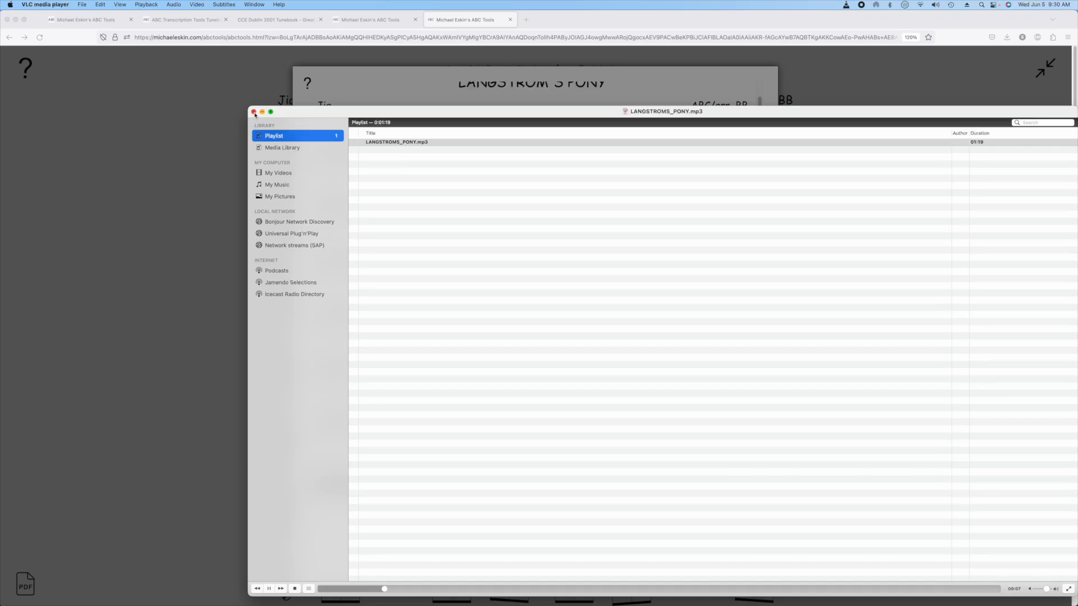
Close VLC after playing LANGSTROMS_PONY.mp3.
left_click(624, 514)
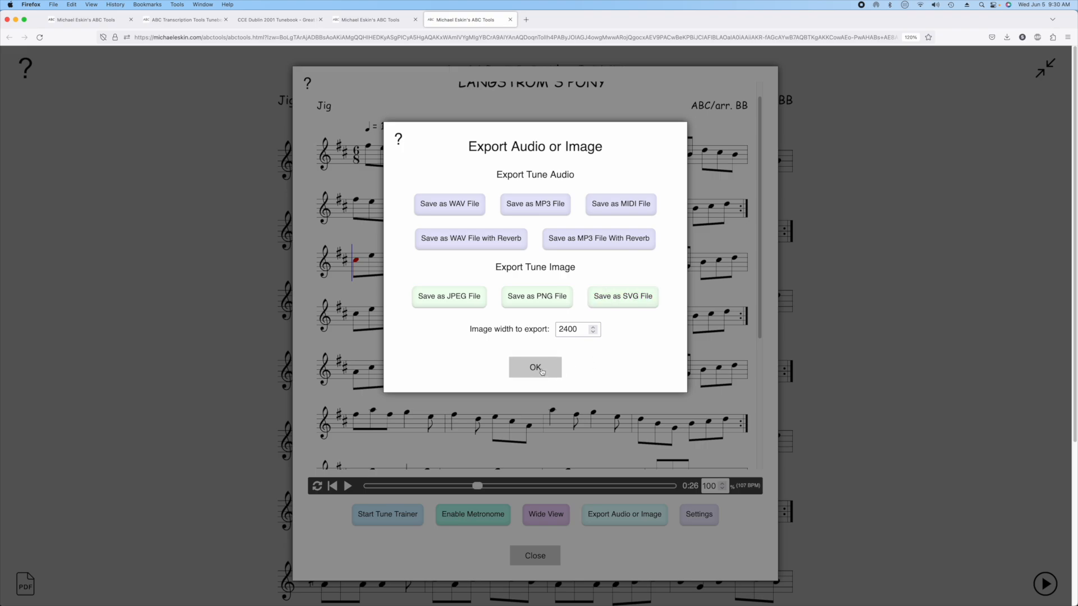
Dismiss the export options, set Langstrom's Pony to 75% tempo, and replay it from the start.
left_click(535, 367)
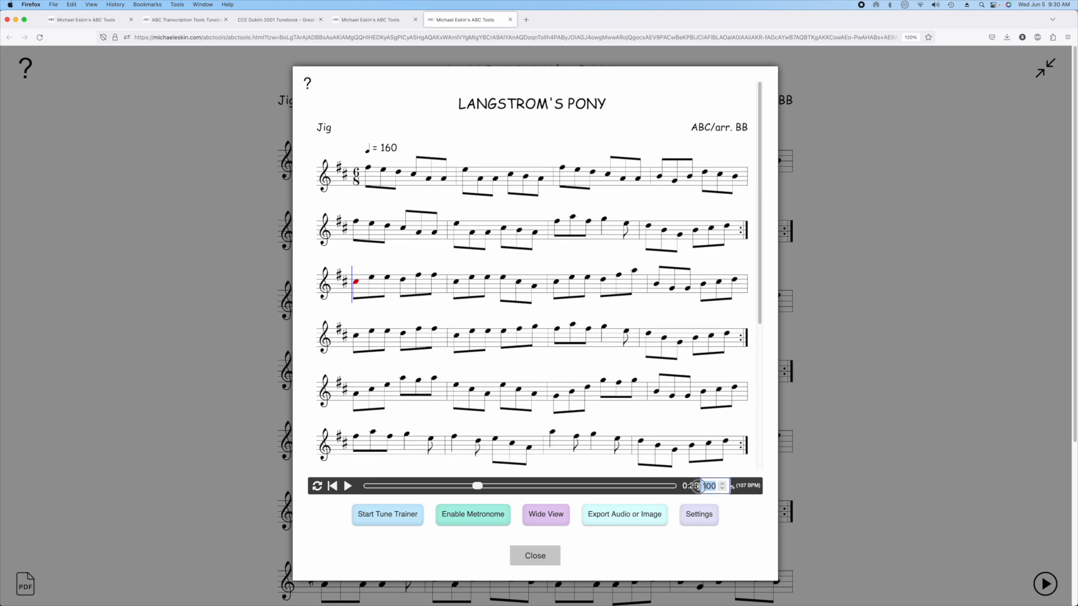
type("75")
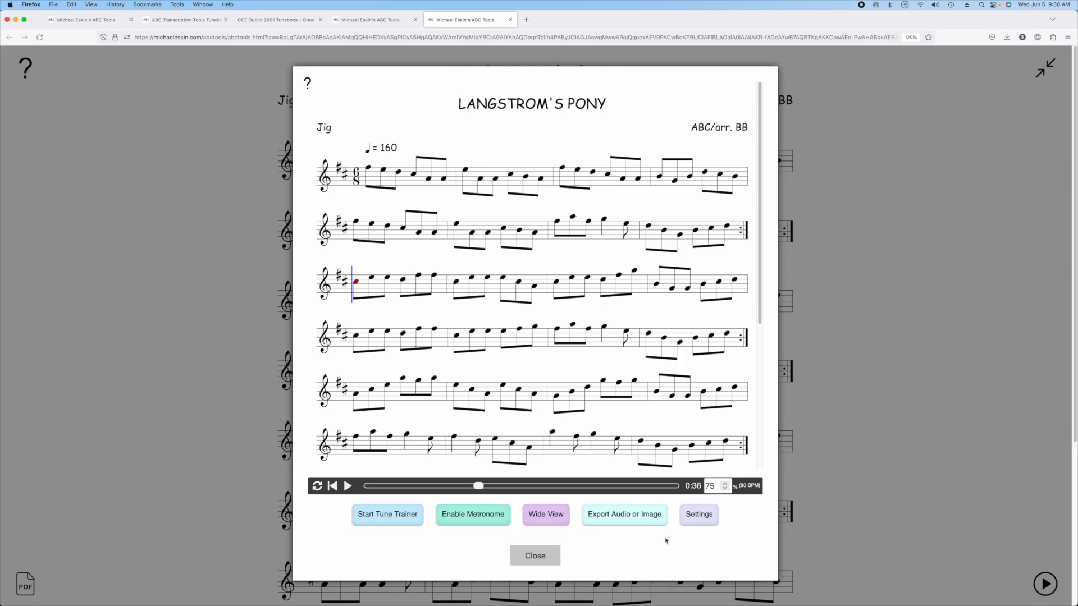
left_click(331, 486)
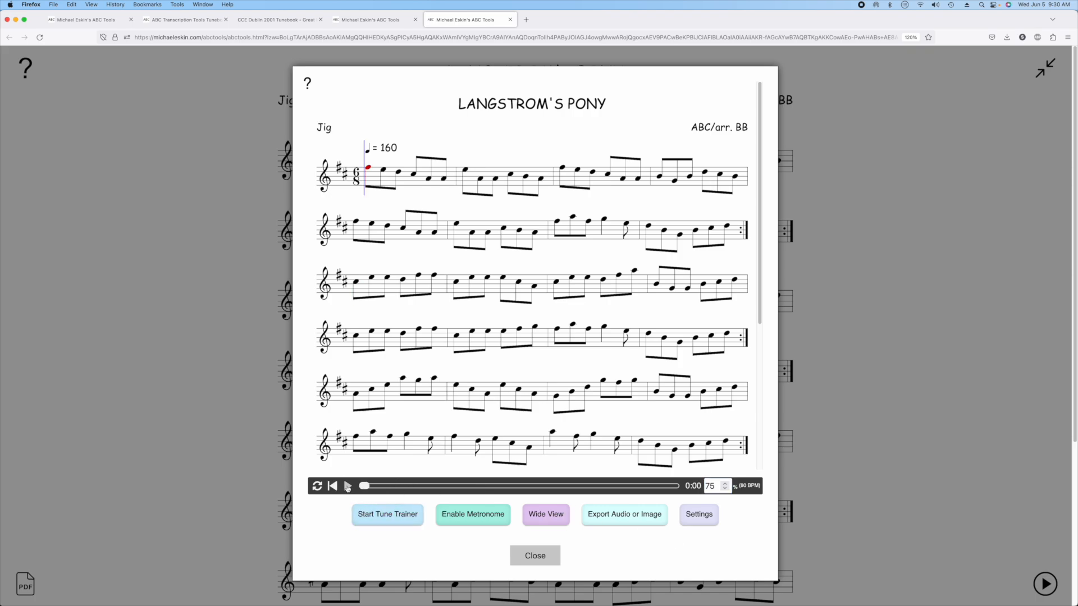
left_click(347, 485)
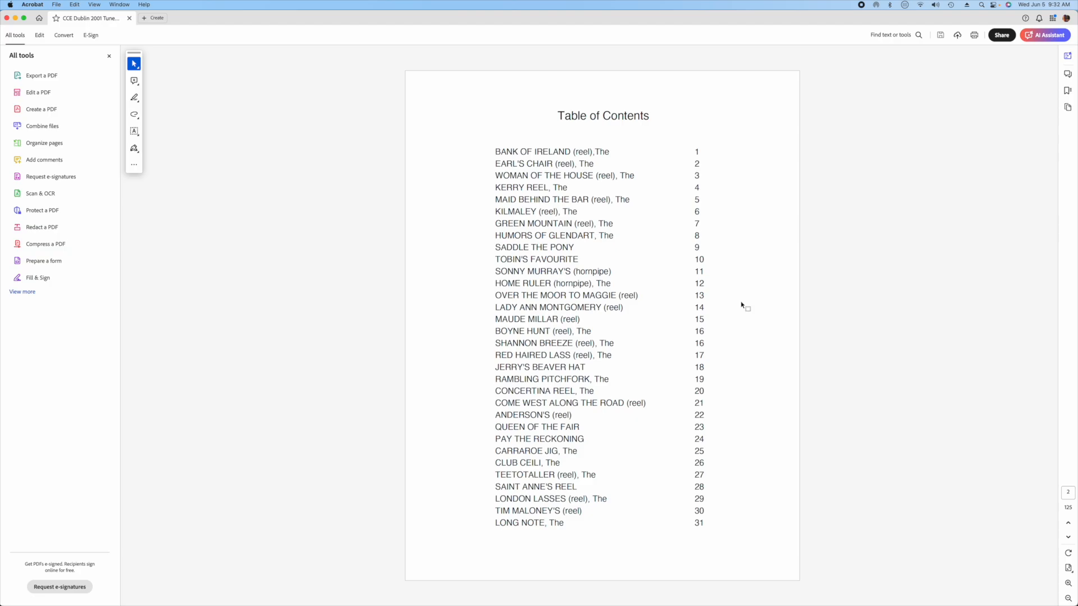
mouse_move(742, 306)
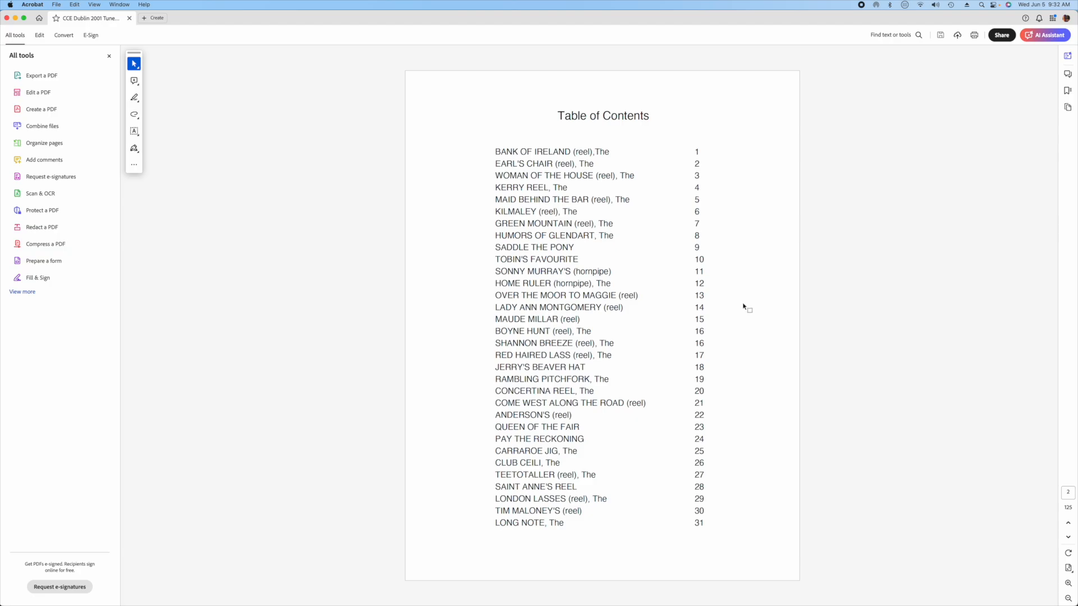
Scroll the tunebook index in Acrobat to the page listing BOYS OF BLUEHILL through LEITRIM JIG.
scroll("down", 3)
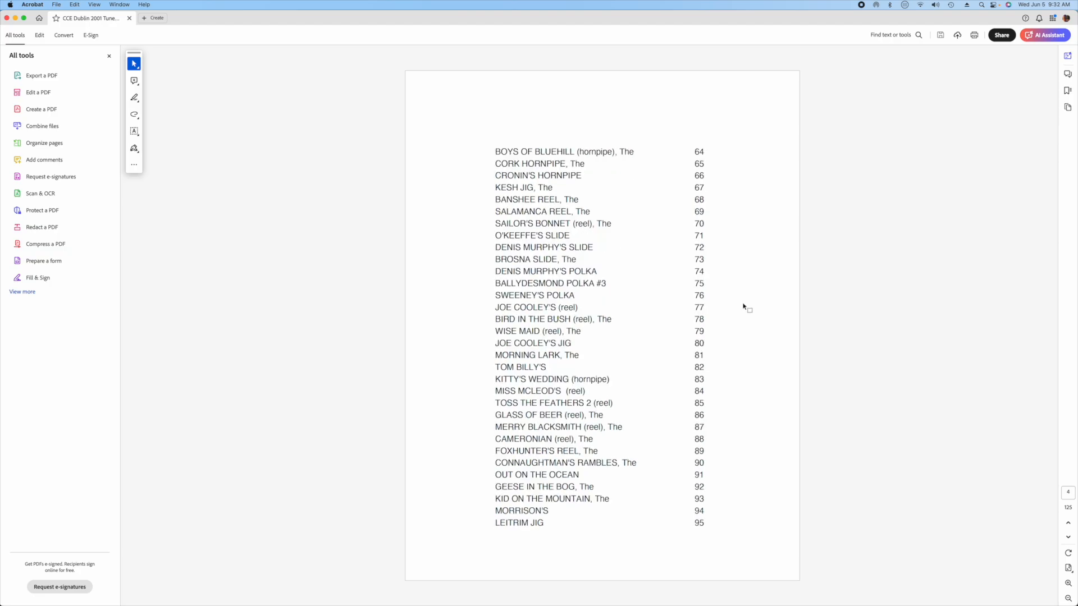